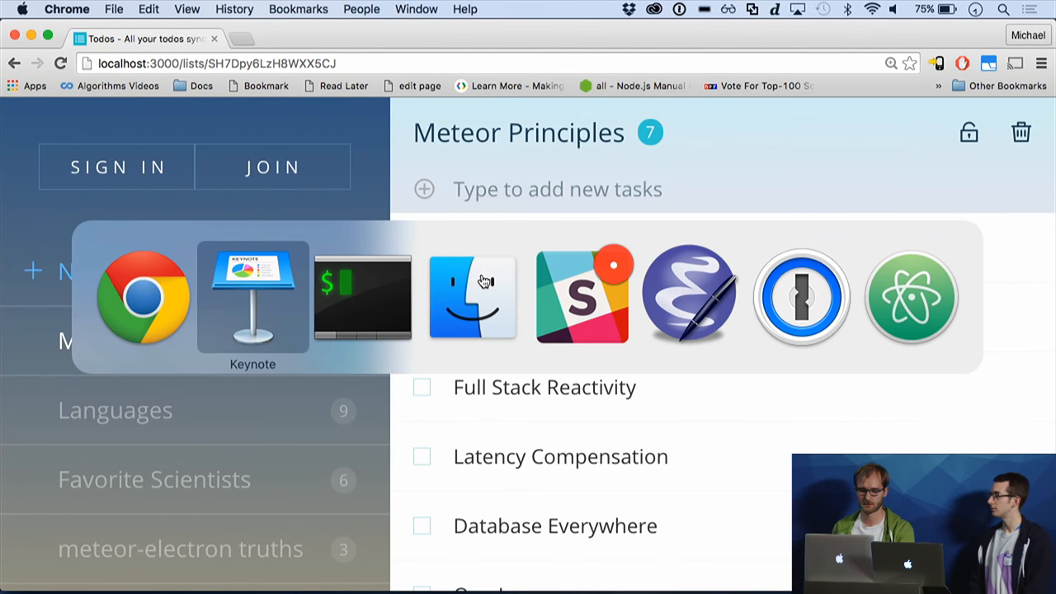
# Bring the iTerm window for the todos-electron project to the front
pyautogui.click(362, 297)
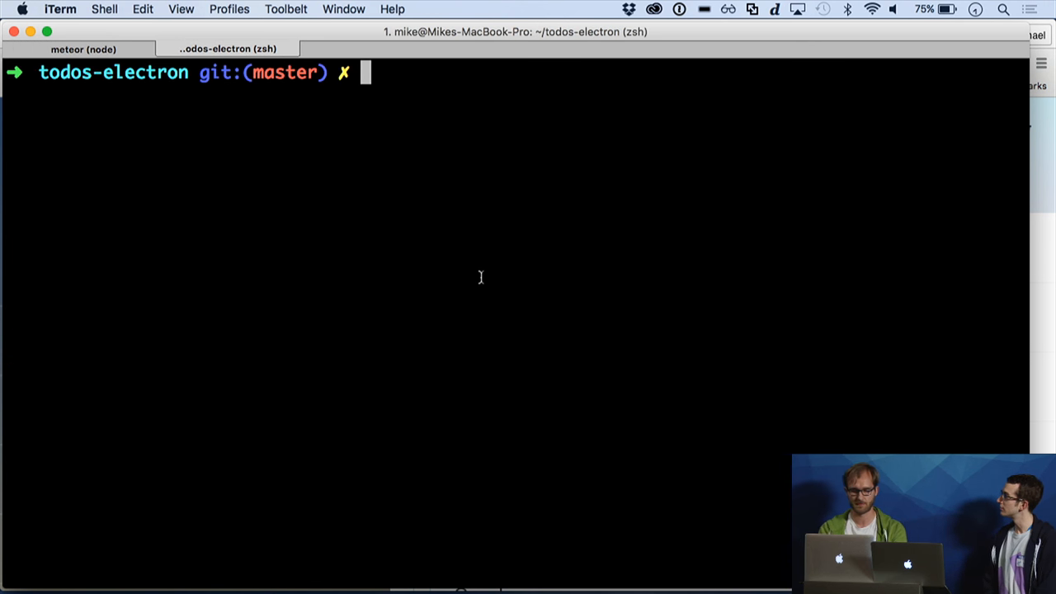
# Run 'meteor add meson:electron' to add the Electron package to the project
pyautogui.write('meteor add meson:')
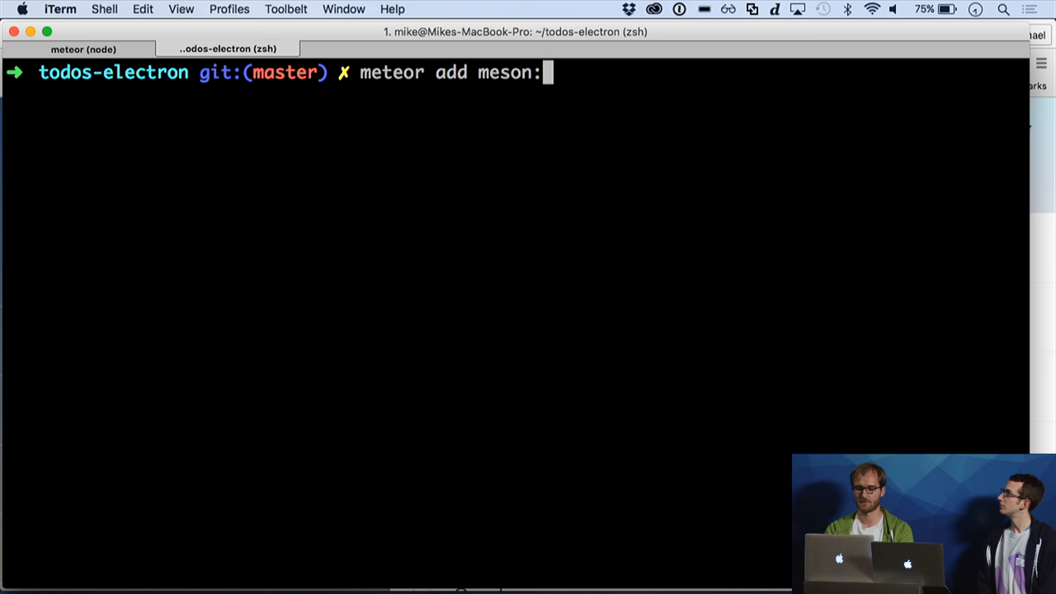
pyautogui.write('electron')
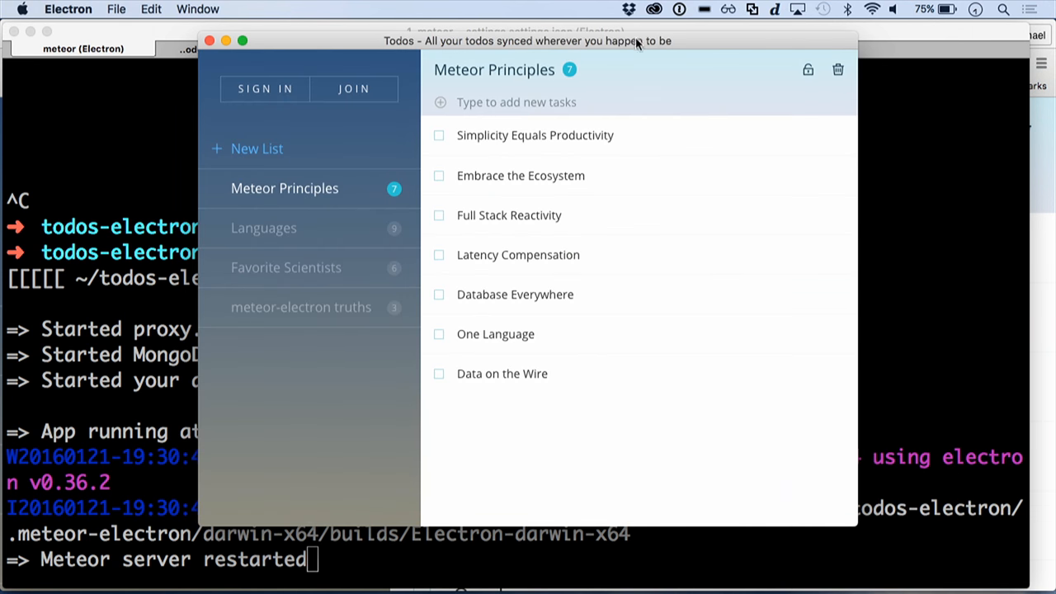
pyautogui.moveTo(752, 142)
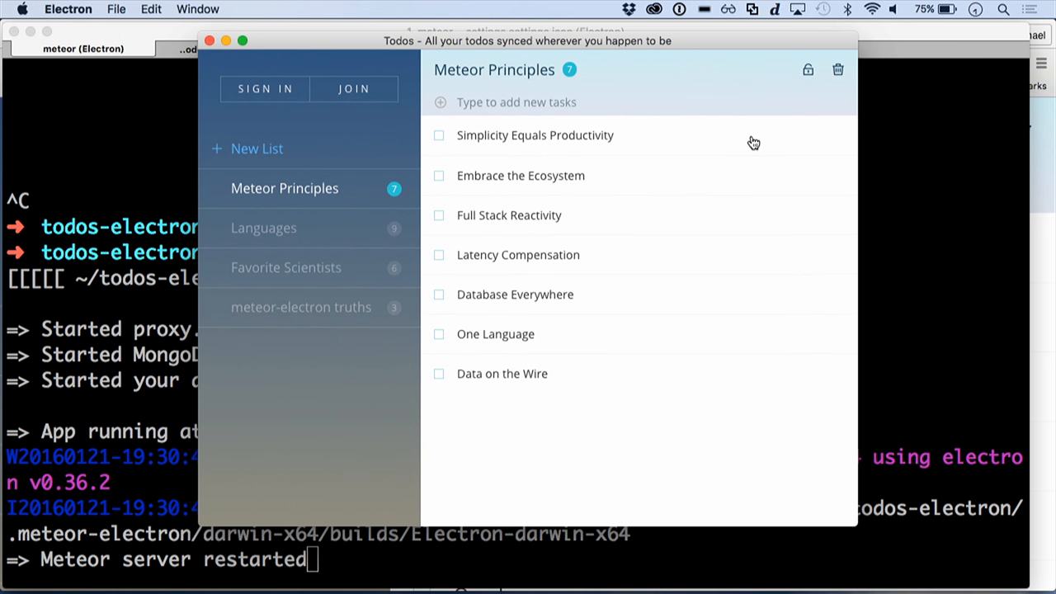
pyautogui.moveTo(943, 257)
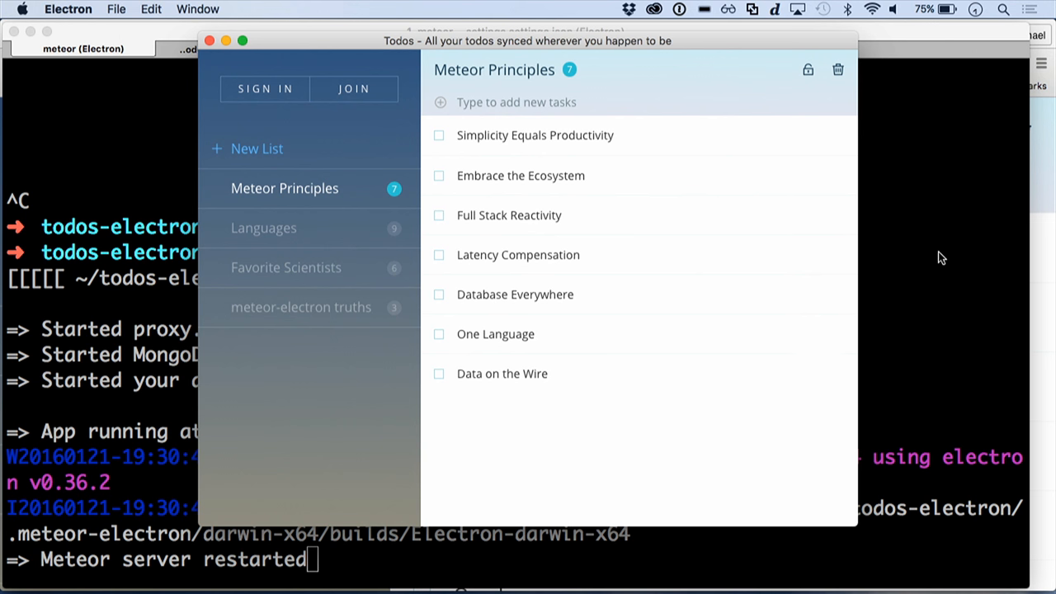
pyautogui.moveTo(960, 267)
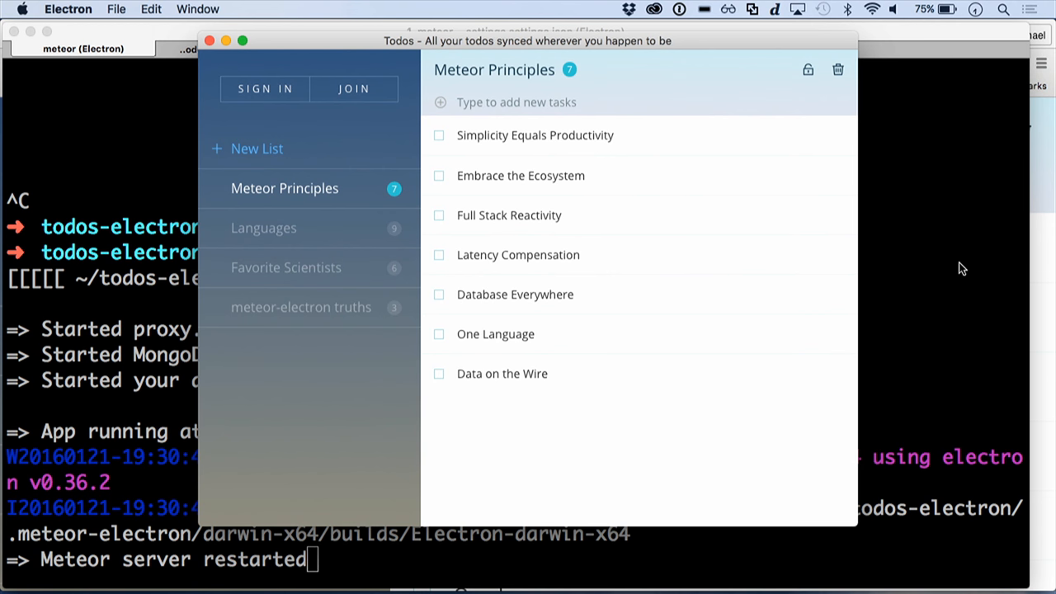
# Switch to the Electron Todos window showing the Meteor Principles list
pyautogui.press('Cmd+Tab')
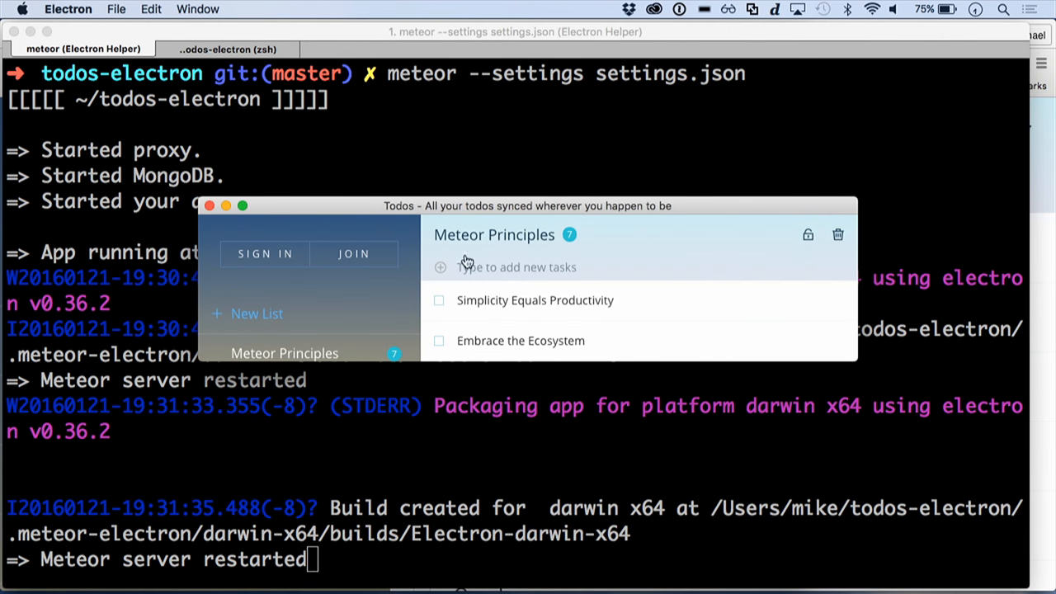
pyautogui.moveTo(677, 443)
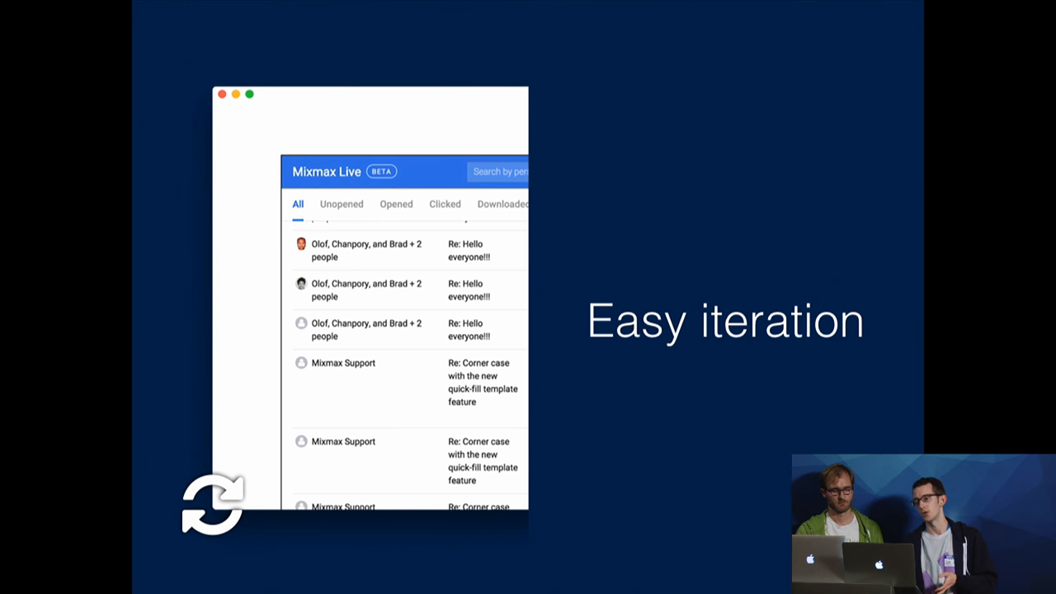
# Advance to the 'Easy iteration' slide with the Mixmax Live screenshot
pyautogui.press('right')
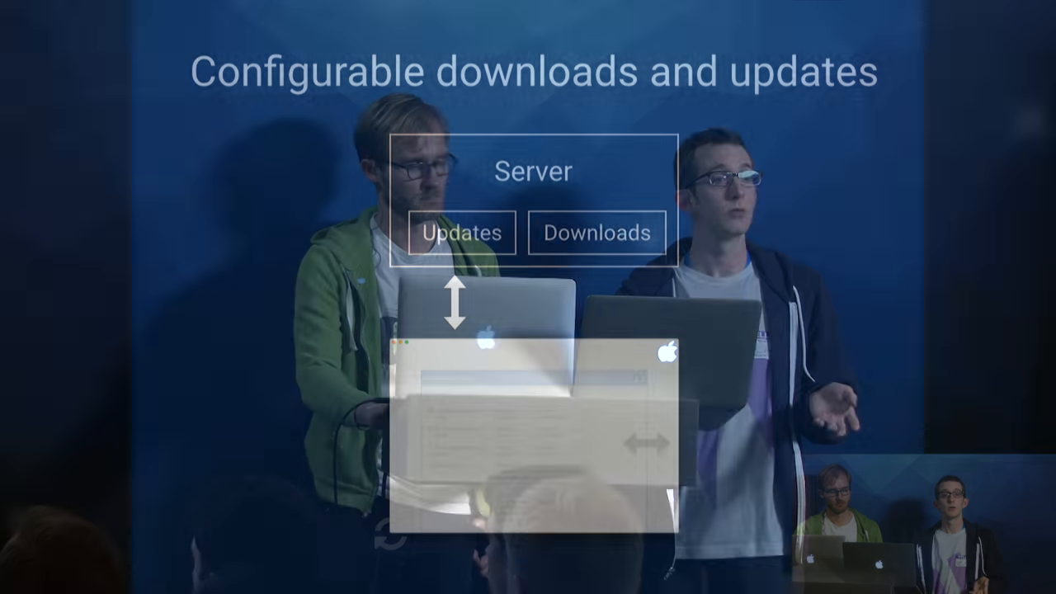
pyautogui.press('Right')
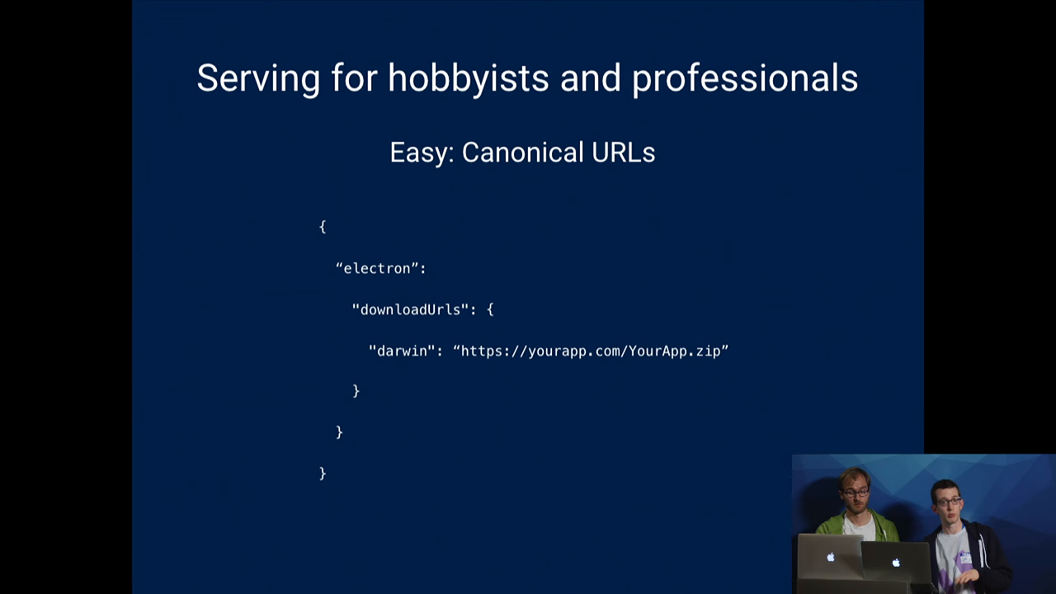
# Show the 'Powerful: Versioned URLs' Mixmax slide, then advance to the next slide
pyautogui.press('Right')
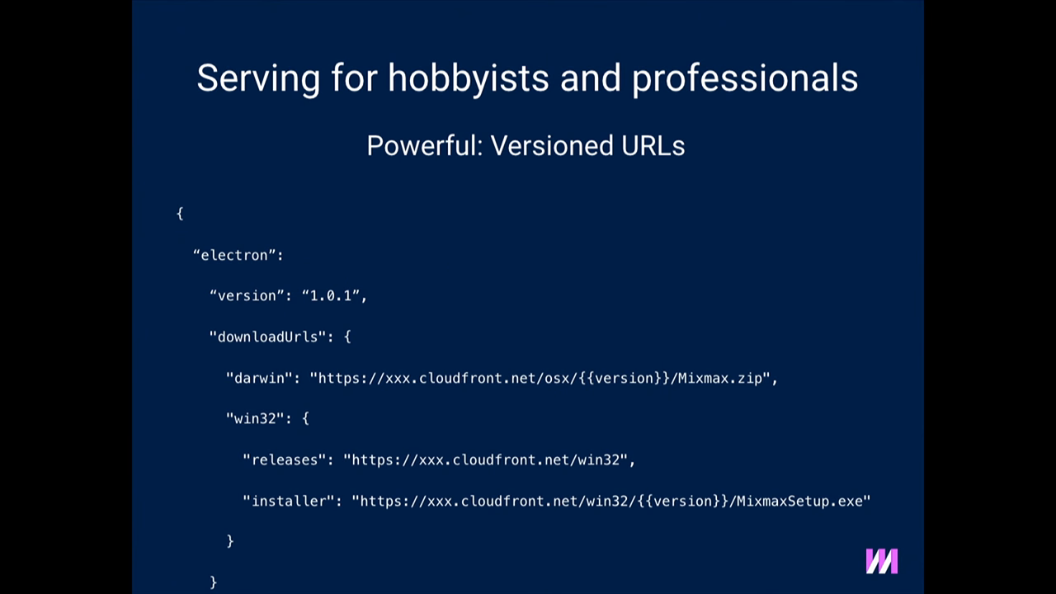
pyautogui.press('Right')
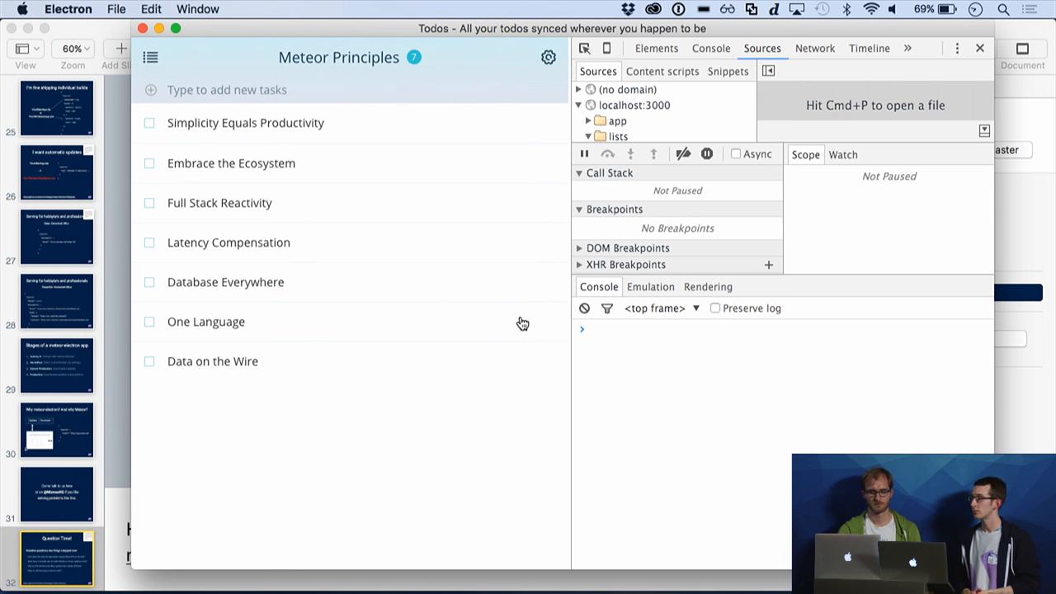
pyautogui.moveTo(554, 564)
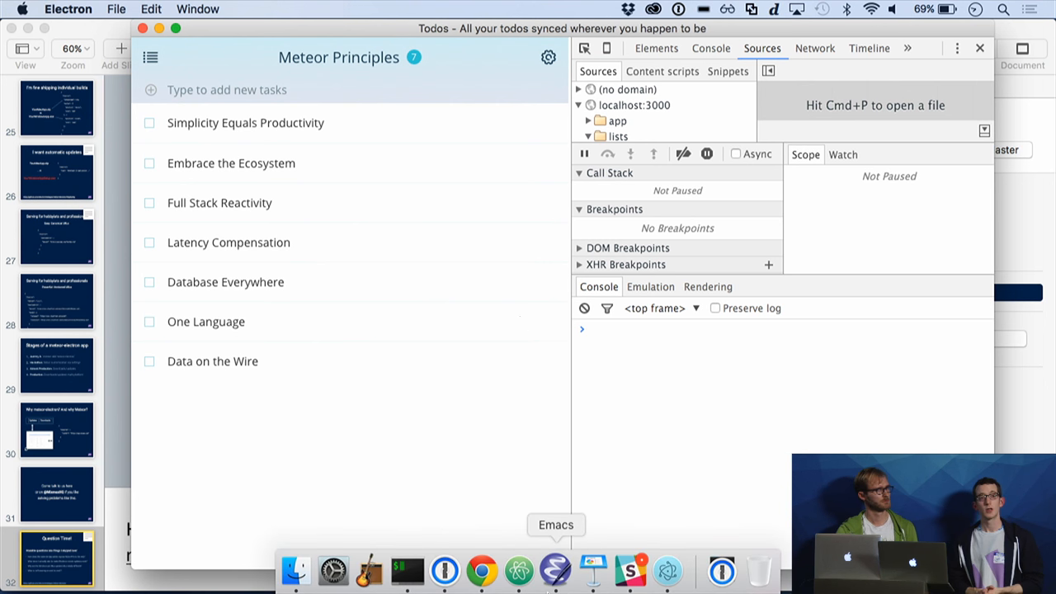
pyautogui.moveTo(629, 566)
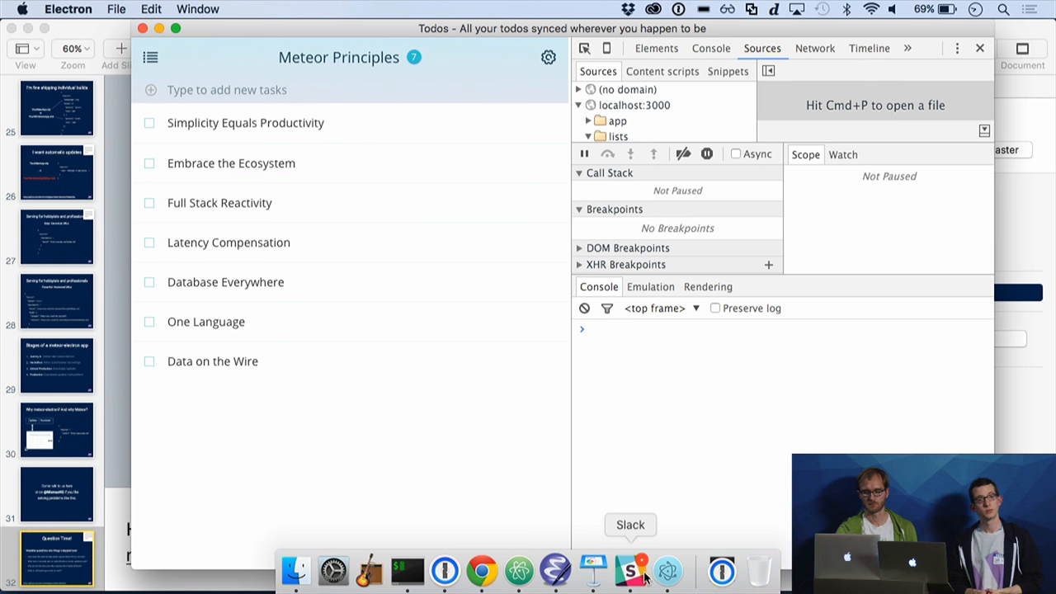
pyautogui.moveTo(667, 578)
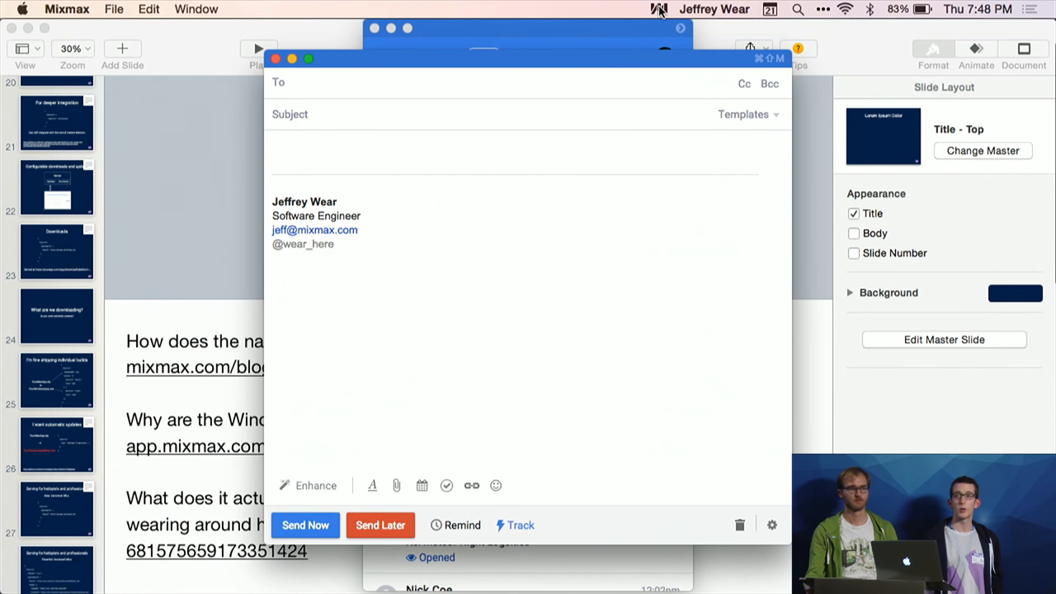
pyautogui.moveTo(716, 94)
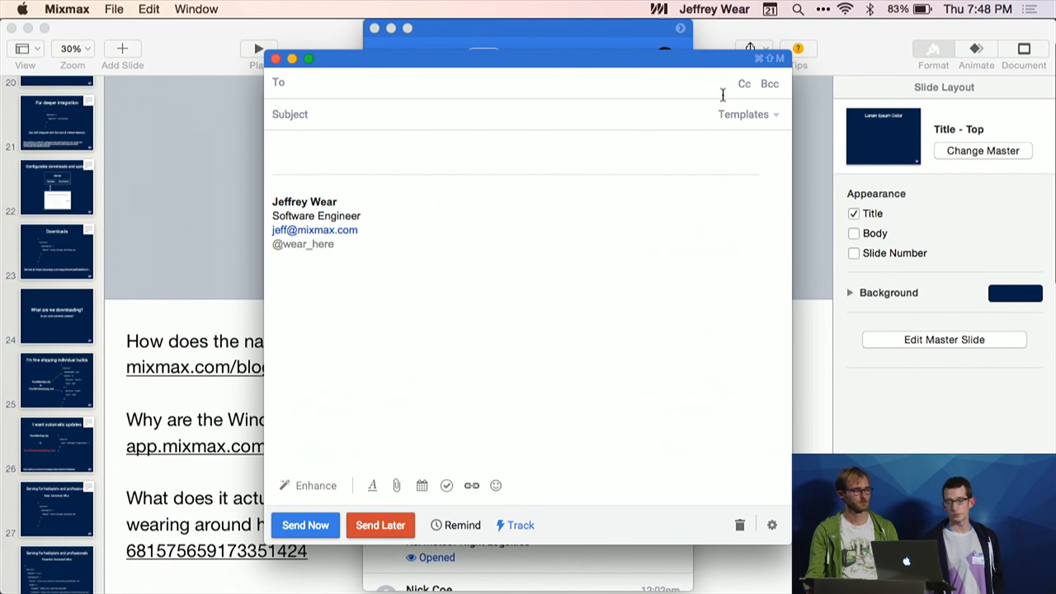